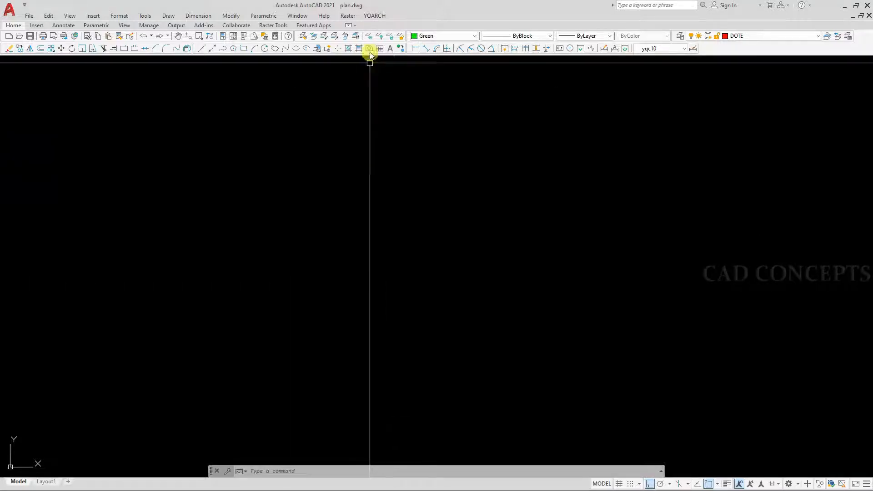
mouse_move(406, 181)
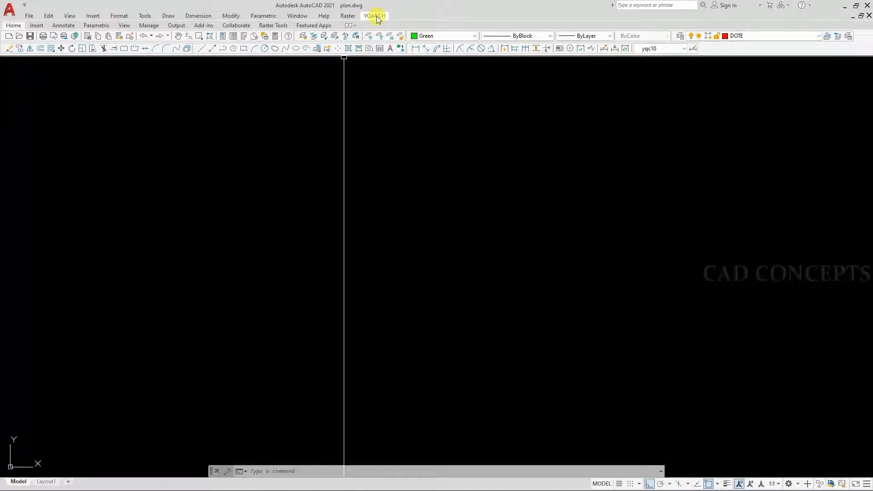
Step: Run YQUNINST to uninstall the YQArch plugin, confirming the warning and done message
click(375, 16)
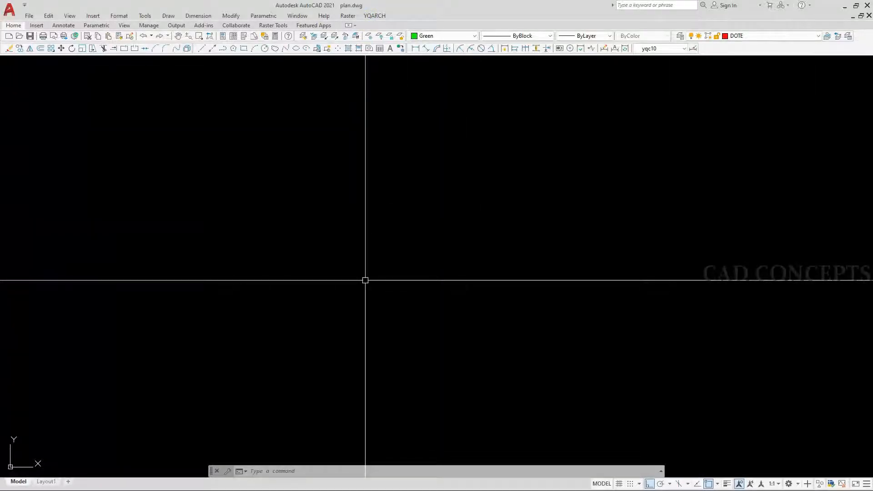
text(YQUNI)
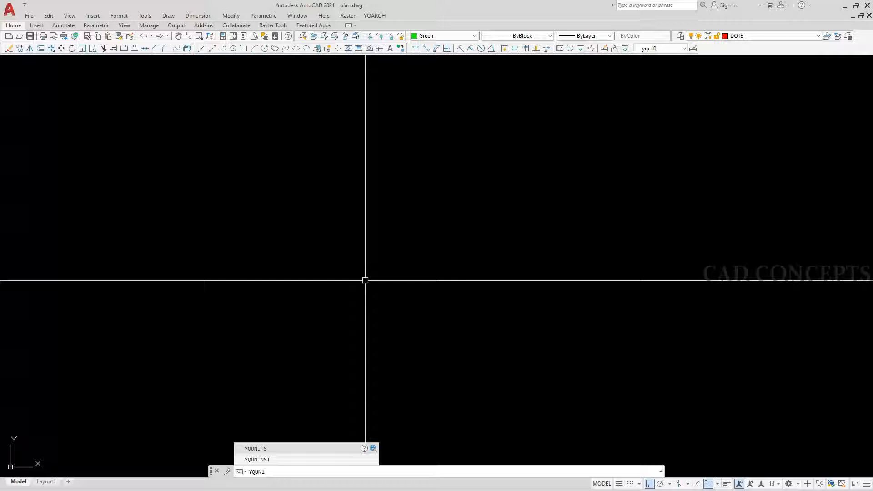
click(257, 460)
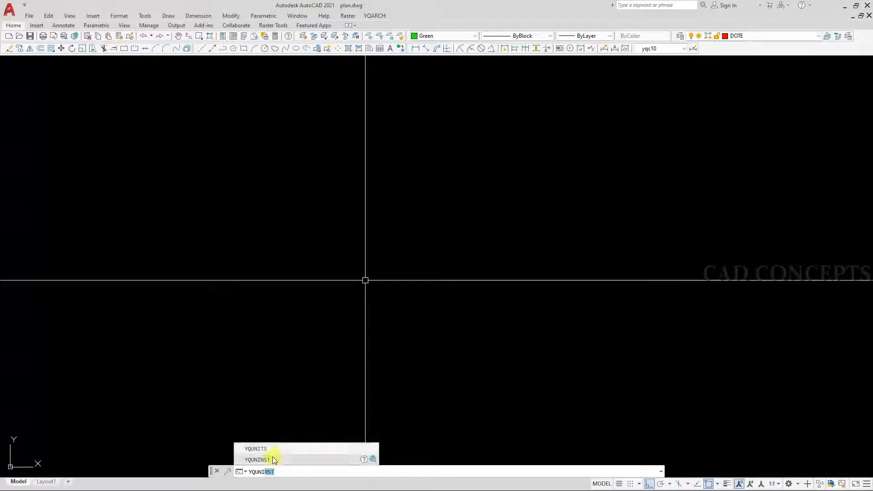
click(257, 460)
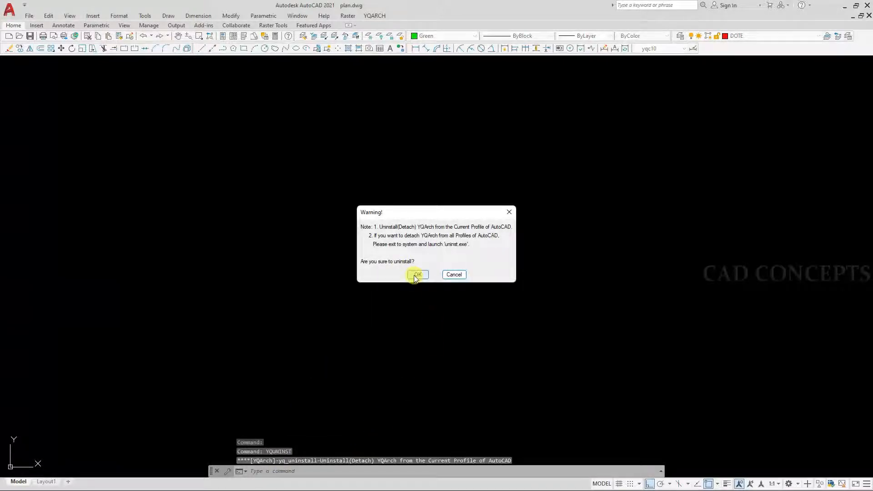
click(417, 275)
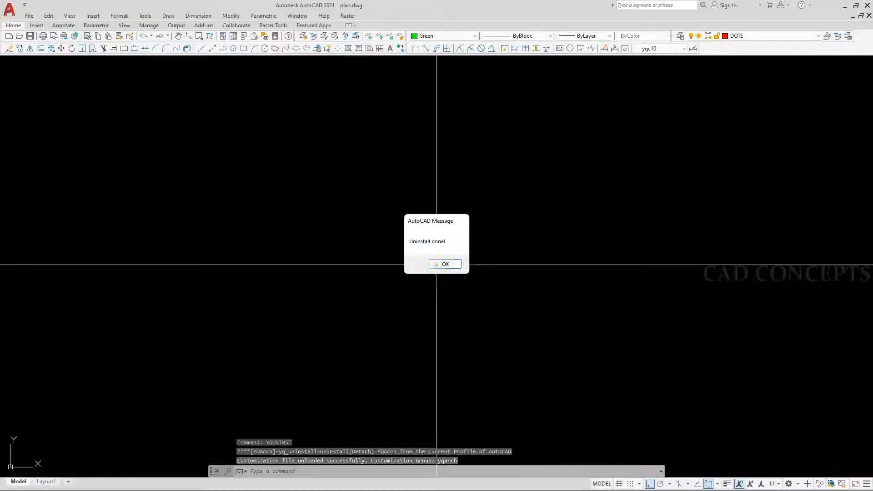
click(445, 265)
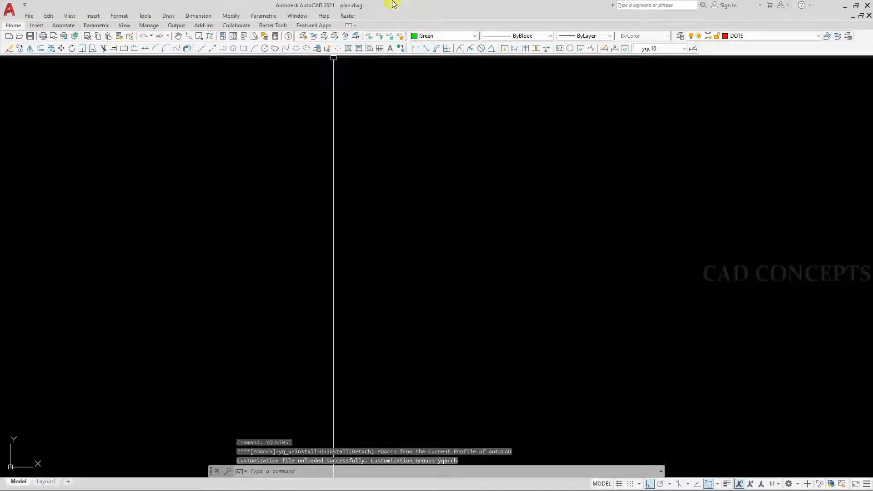
mouse_move(433, 306)
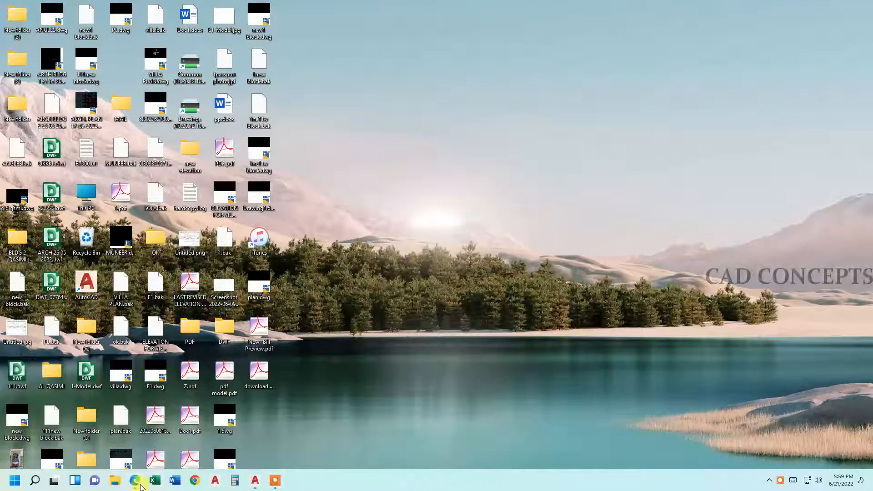
click(135, 479)
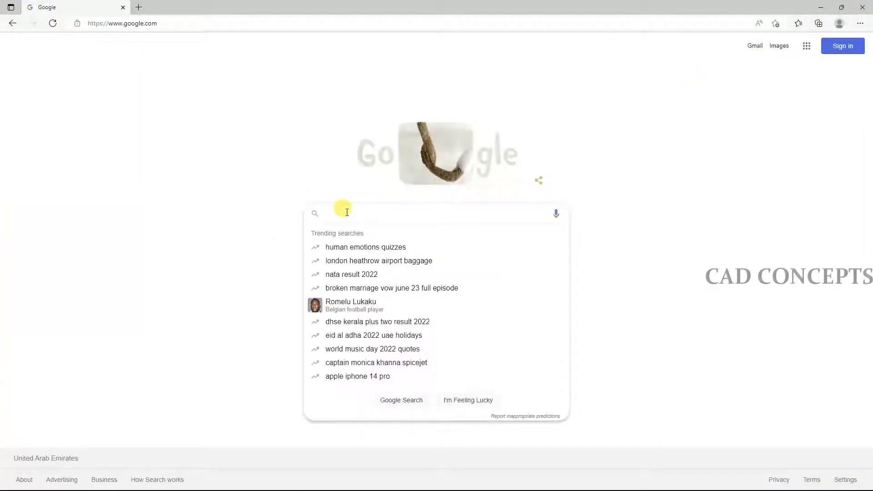
text(yq)
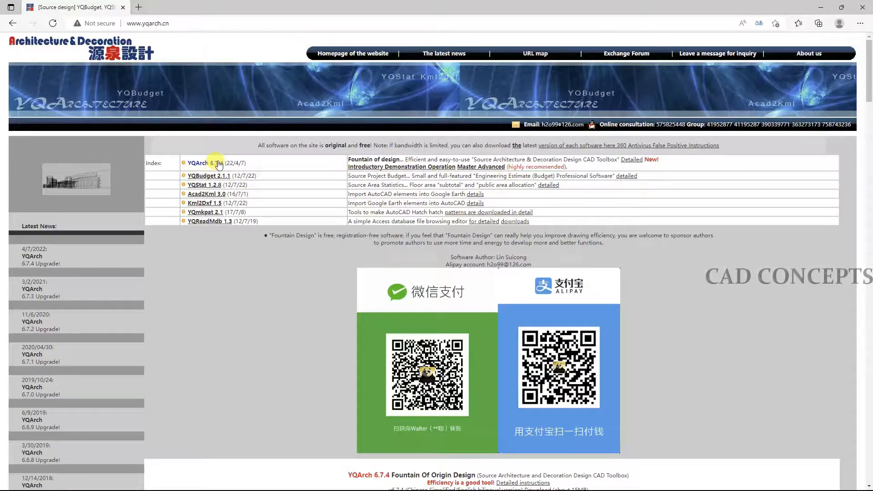
Step: Download the YQArch 6.7.4 bilingual archive yqarch.rar and open the downloaded file
click(197, 163)
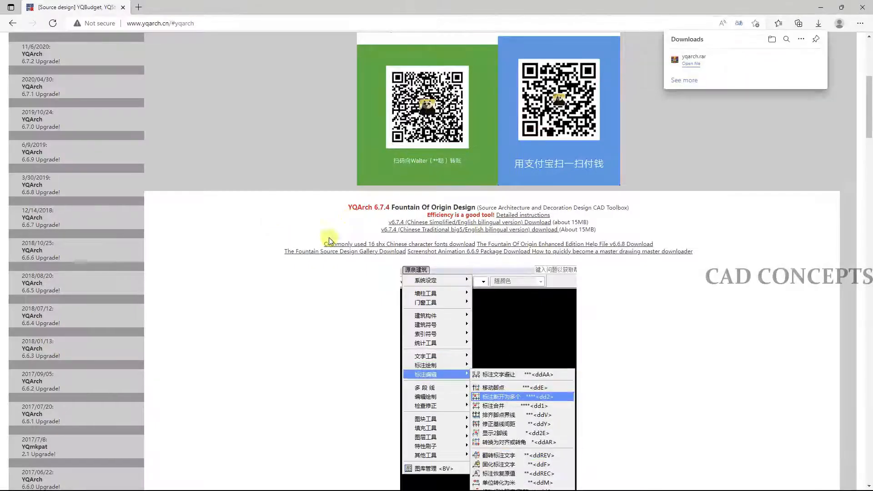
mouse_move(722, 71)
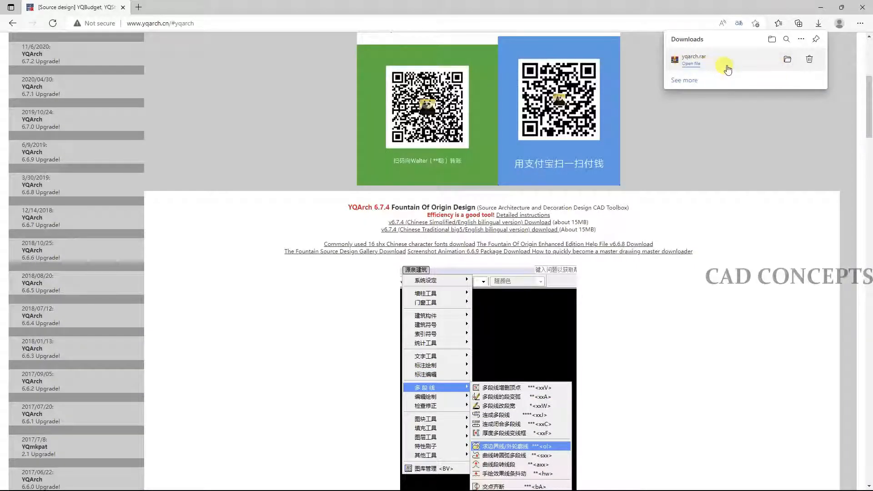
mouse_move(425, 396)
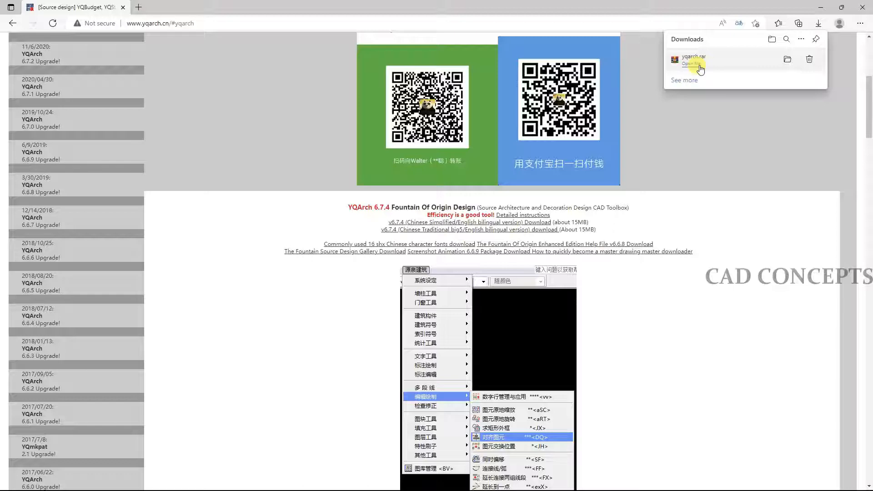
click(691, 63)
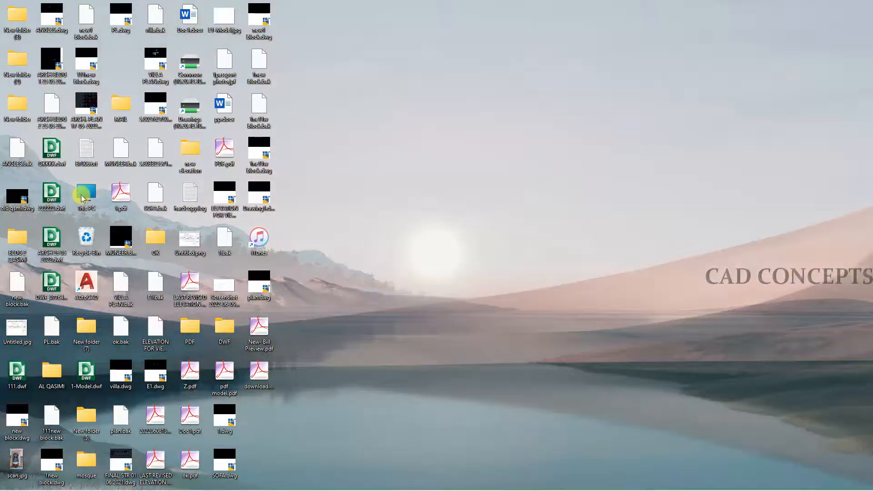
Step: Extract yqarch.rar into the Downloads folder with Extract Here
double_click(86, 192)
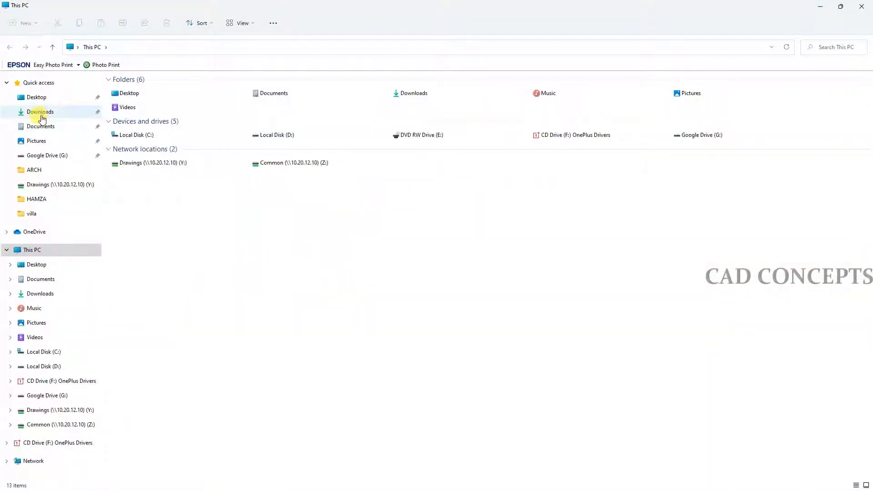
click(40, 112)
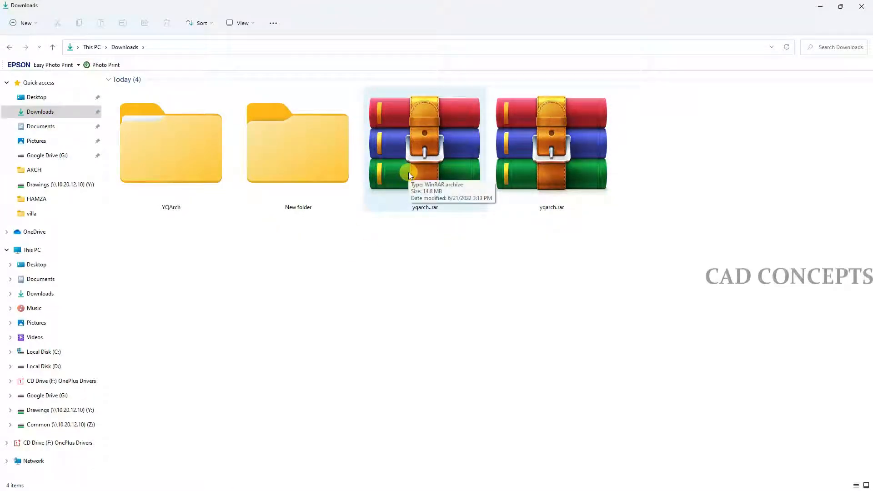
right_click(409, 175)
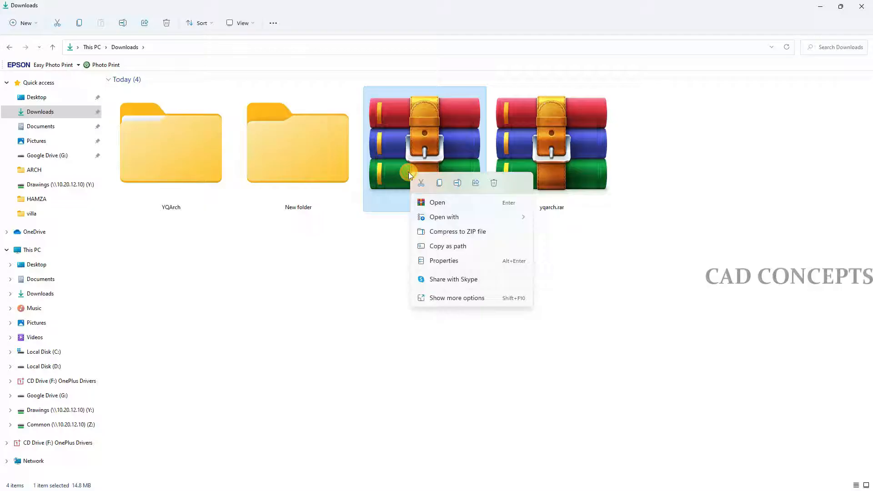
click(457, 297)
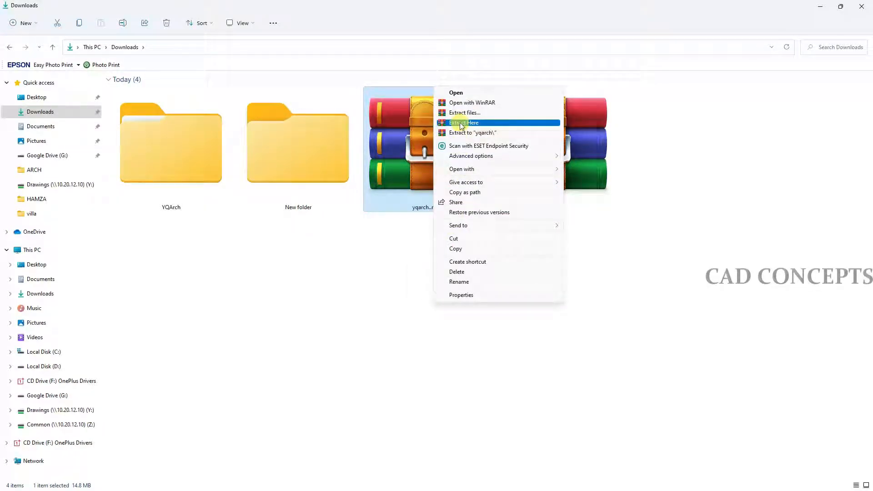
click(464, 123)
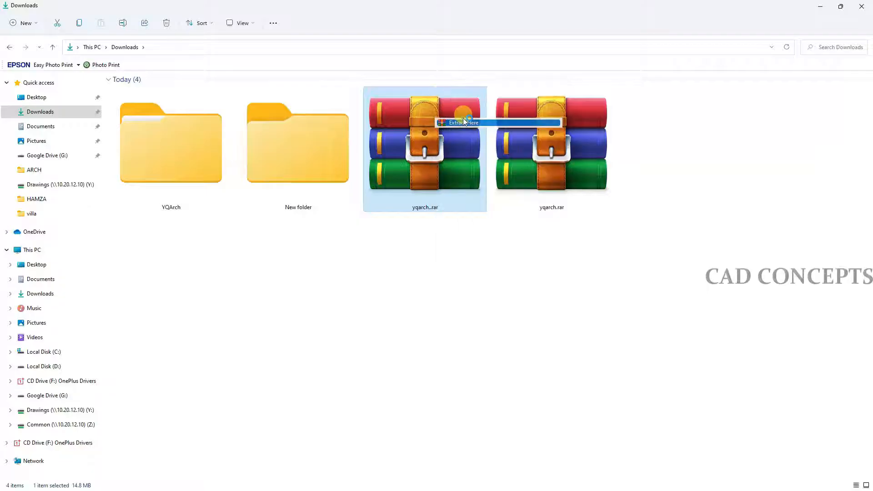
click(462, 123)
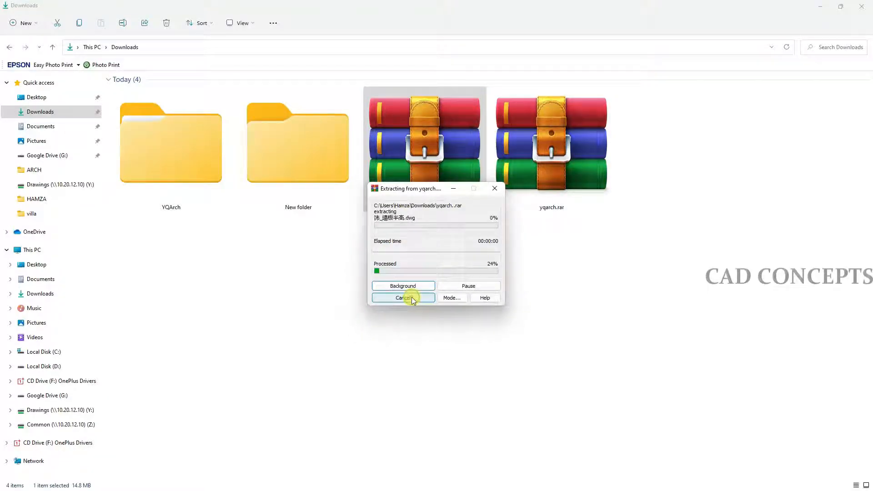
Step: Dismiss the WinRAR diagnostic messages and open the extracted YQArch folder
click(403, 298)
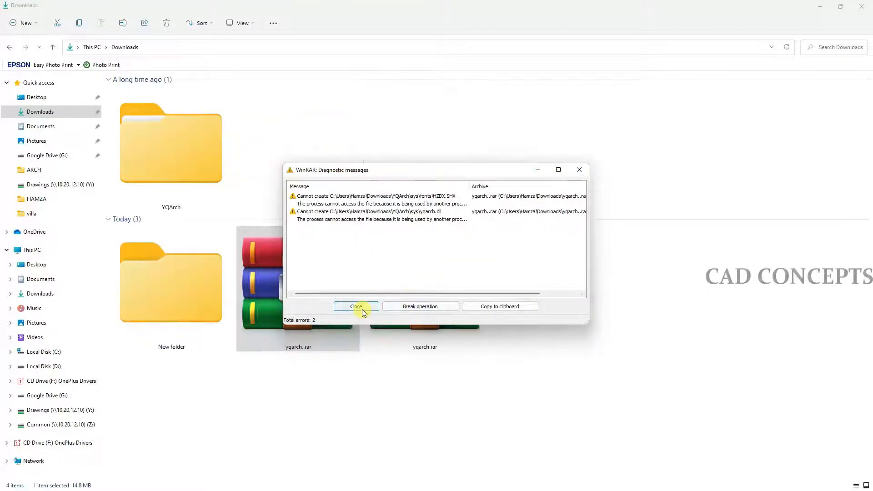
click(356, 307)
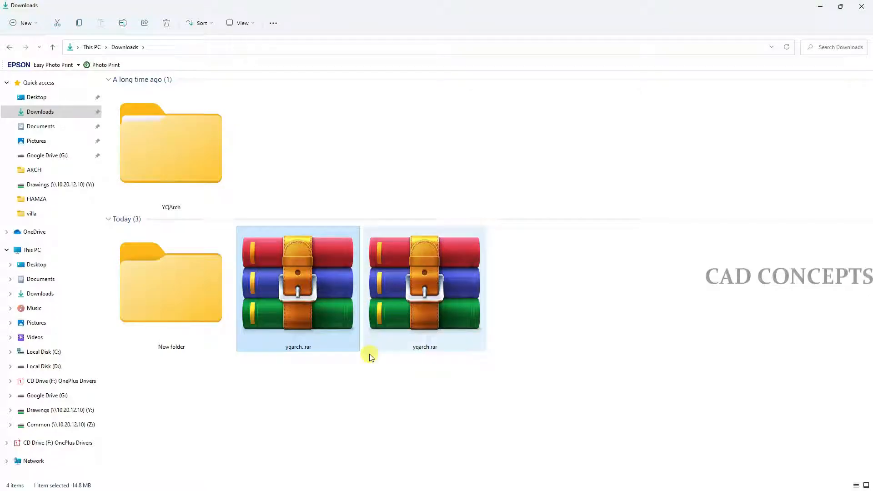
double_click(171, 142)
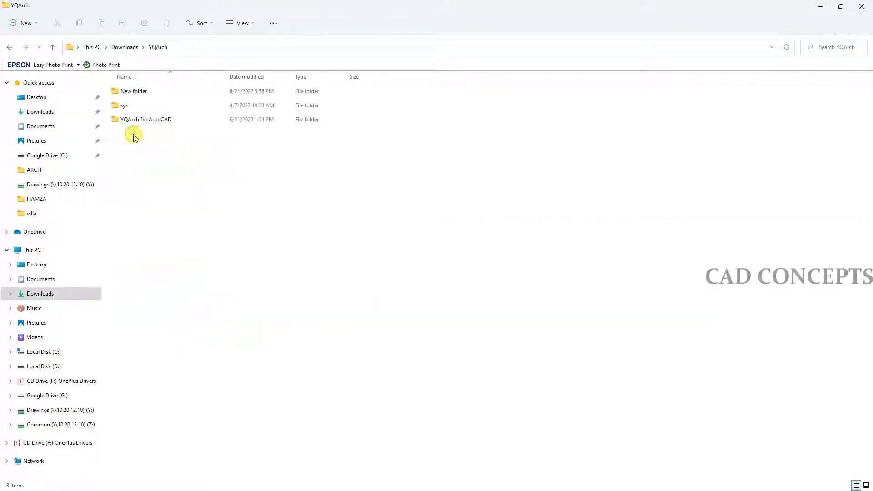
Step: Run setup.exe from the sys folder to install YQArch for AutoCAD 2021 (English)
double_click(124, 105)
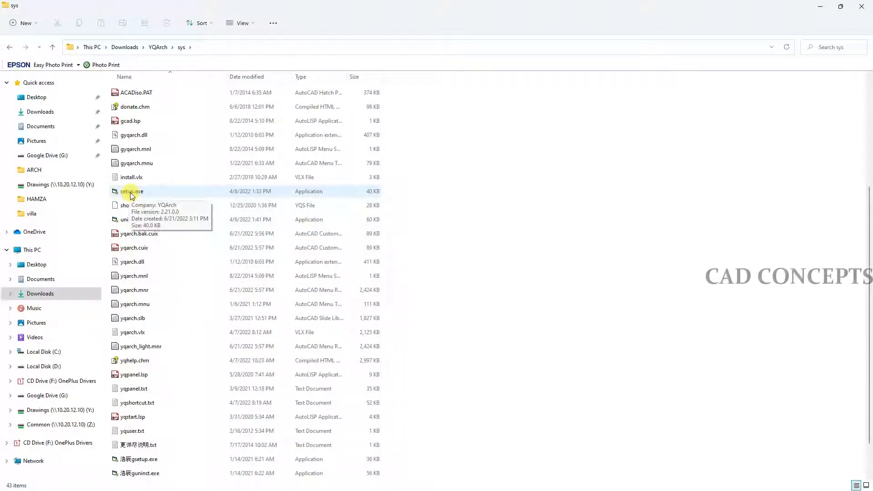
double_click(132, 191)
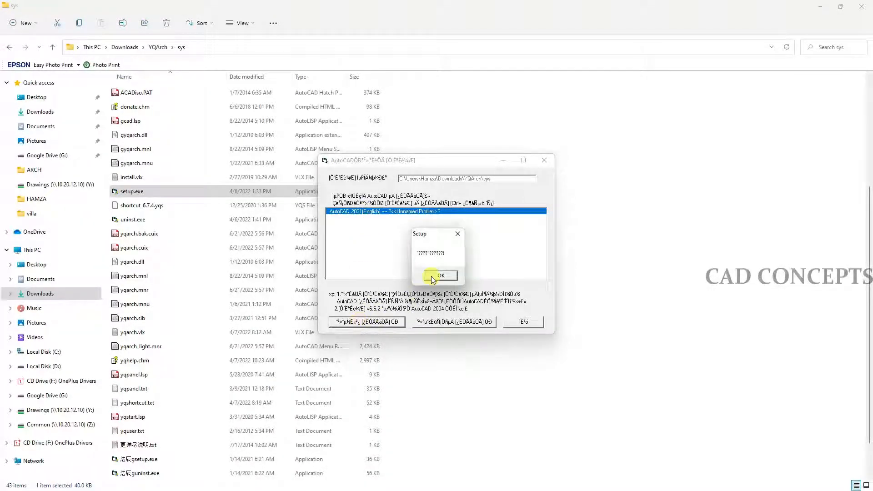
click(439, 276)
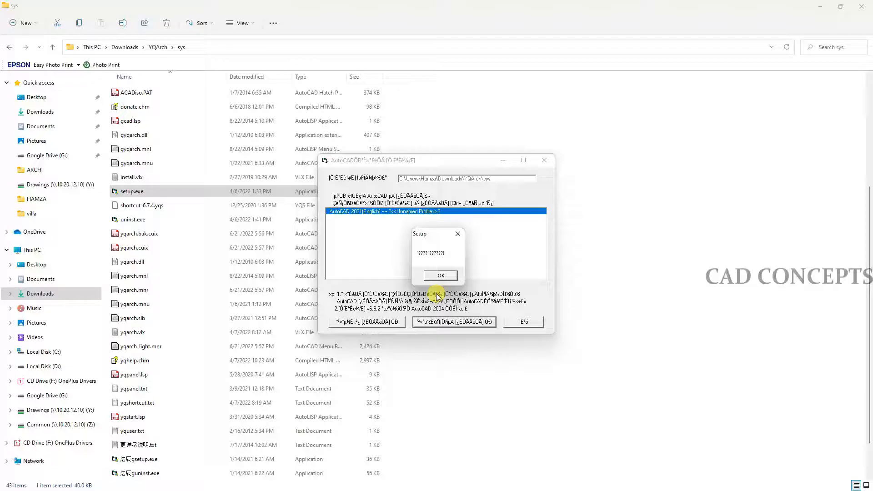
click(440, 276)
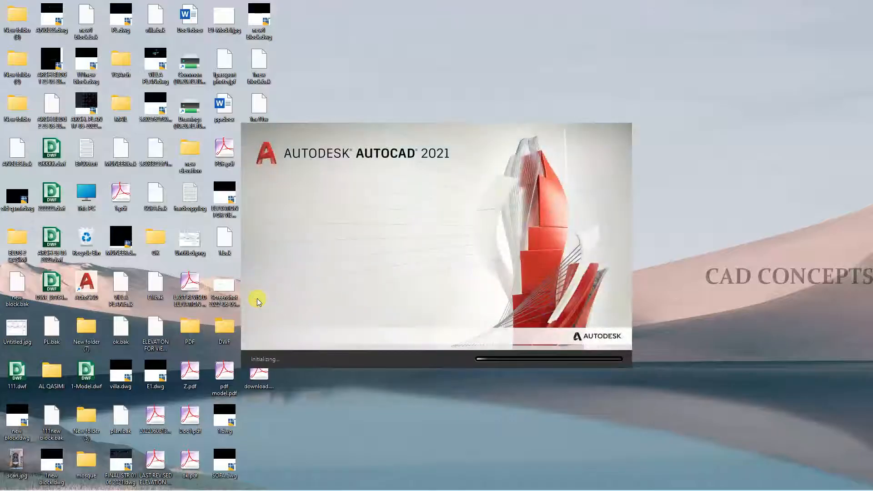
mouse_move(271, 310)
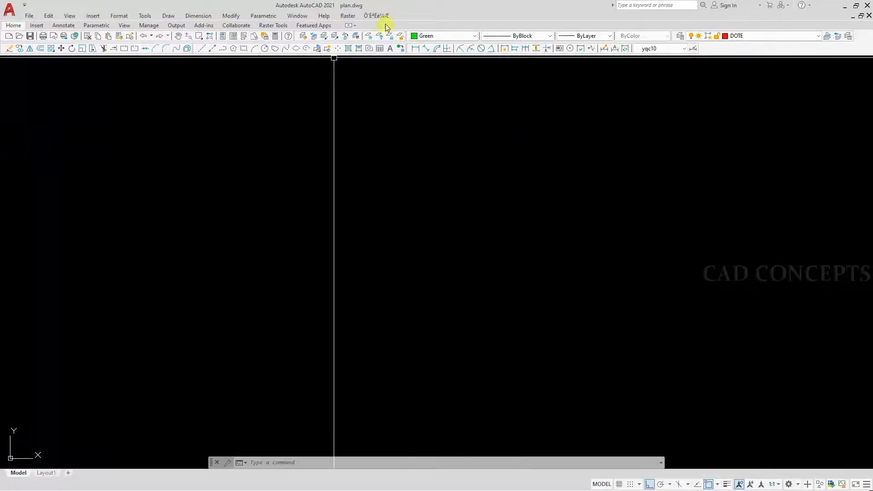
Step: Check the reloaded YQArch menu in the menu bar with plan.dwg open
click(376, 16)
text(y)
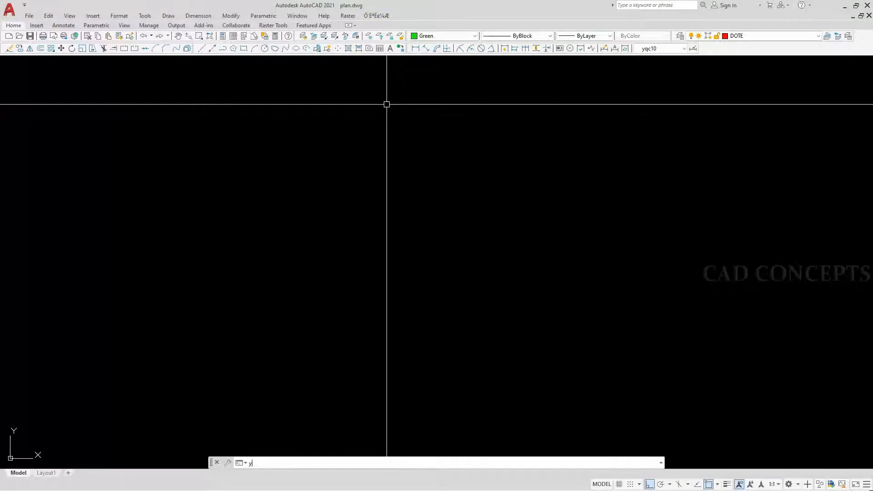
Step: Run YQLANG and choose English as the YQArch interface language
text(QLAun)
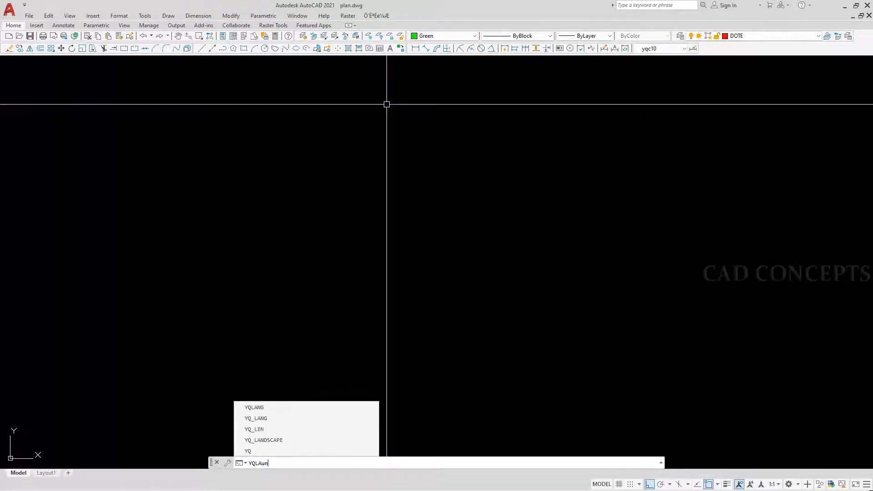
key(Enter)
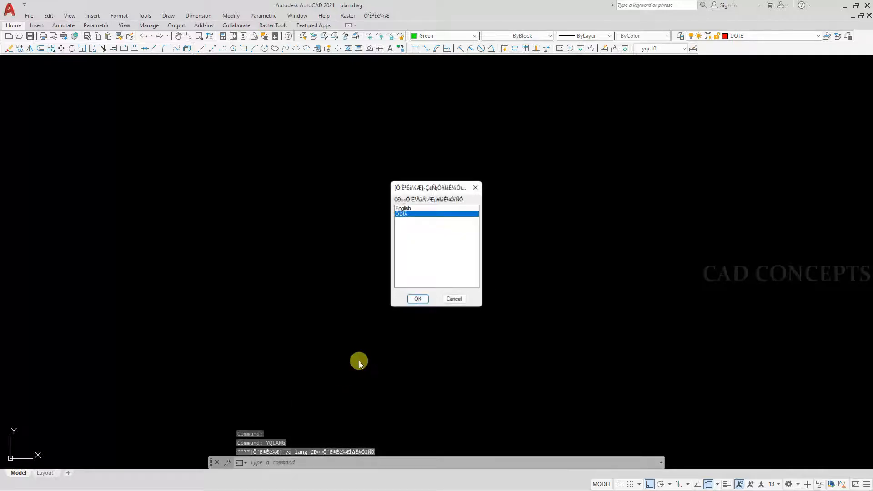
click(417, 299)
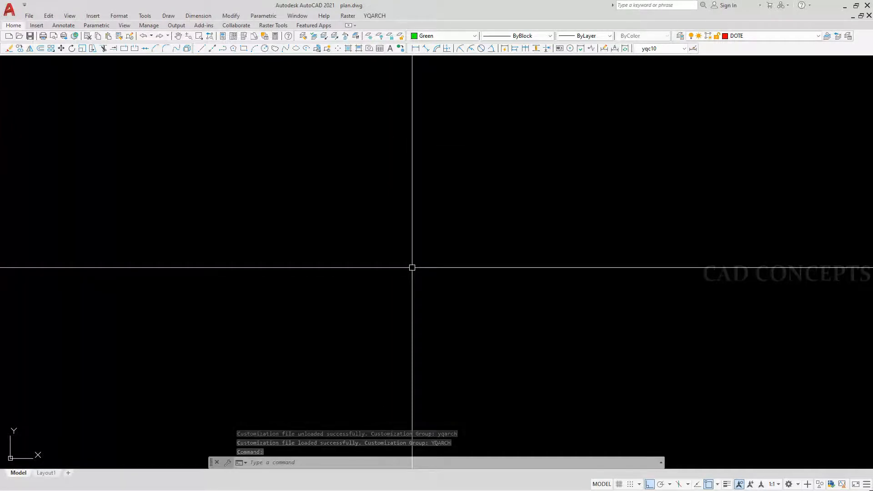
Step: Run the YQ units command and set the drawing units to cm
text(yq)
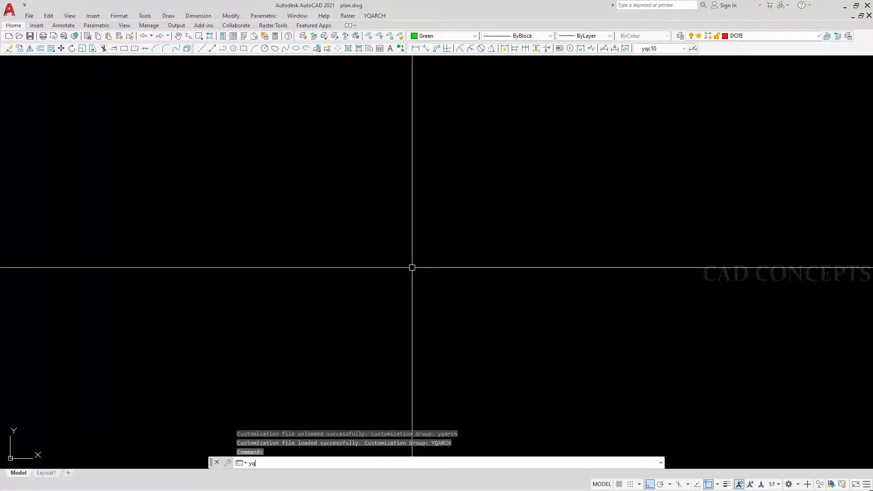
key(Enter)
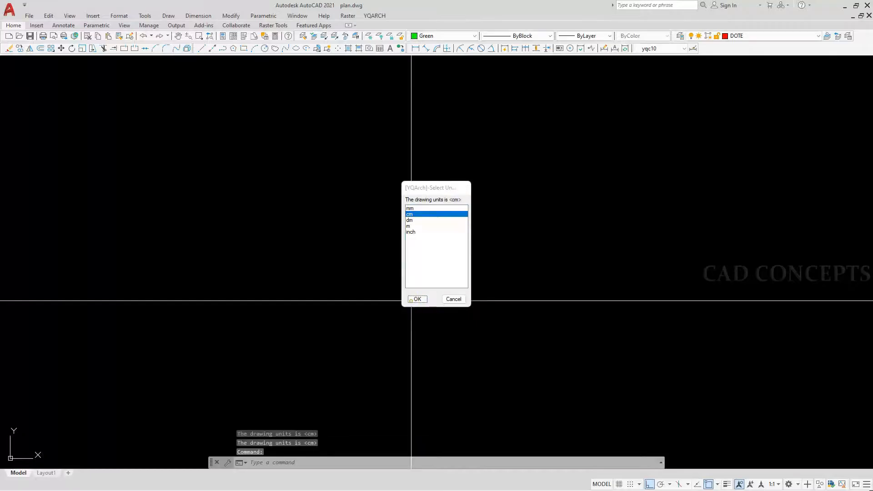
click(417, 299)
text(Tf)
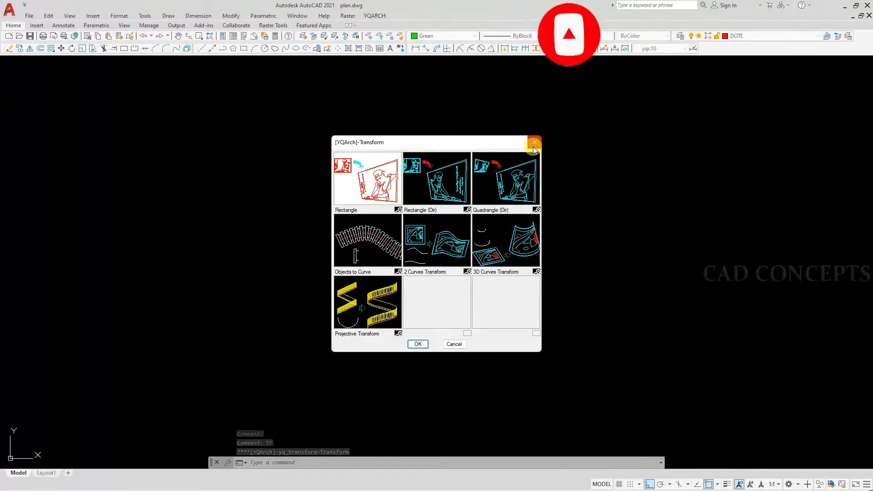
mouse_move(534, 142)
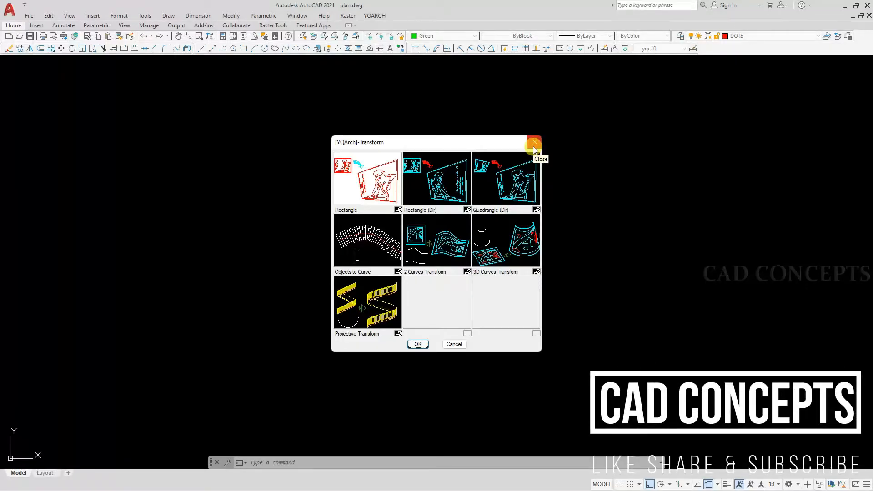
Step: Close the [YQArch]-Transform dialog
click(534, 142)
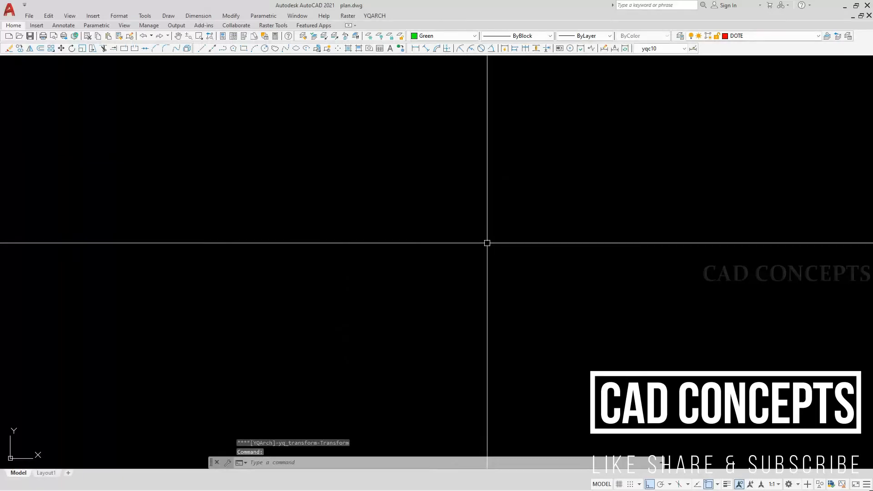